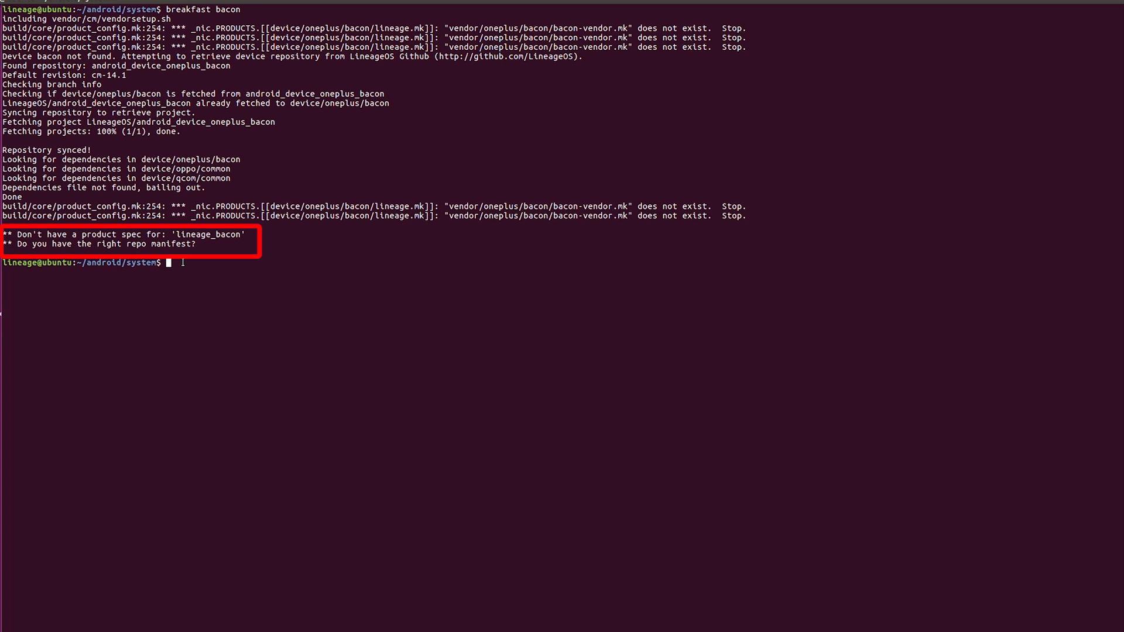
Enter 'brunch bacon' in the terminal after the breakfast product-spec error.
text(brunch bacon)
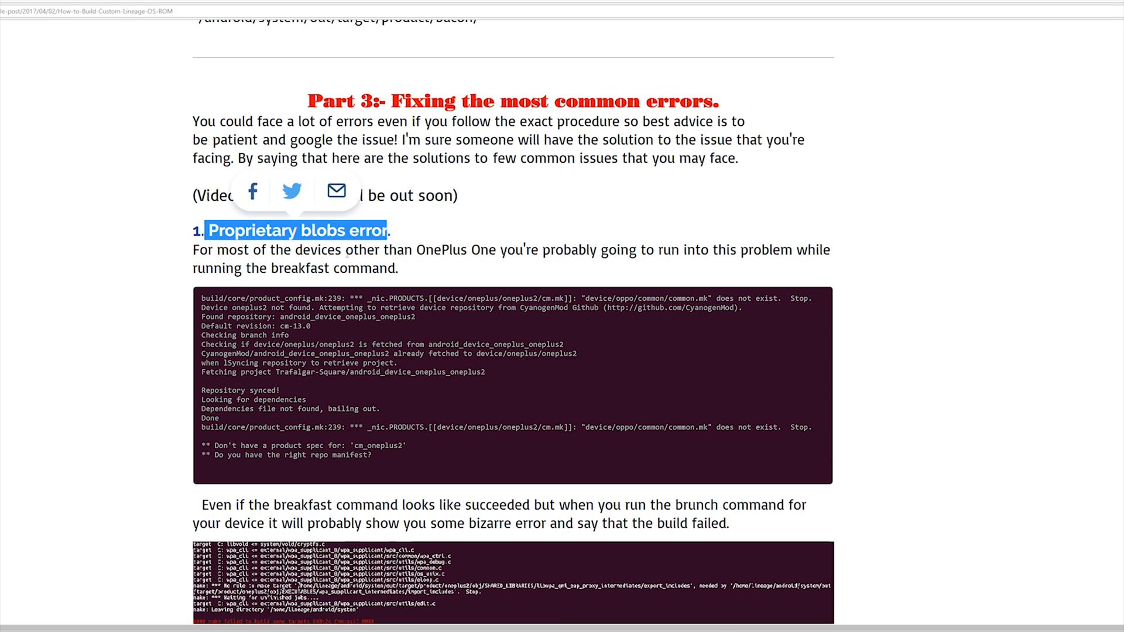
Scroll the guide to the proprietary blobs fix and follow its TheMuppets GitHub link.
scroll(down, 3)
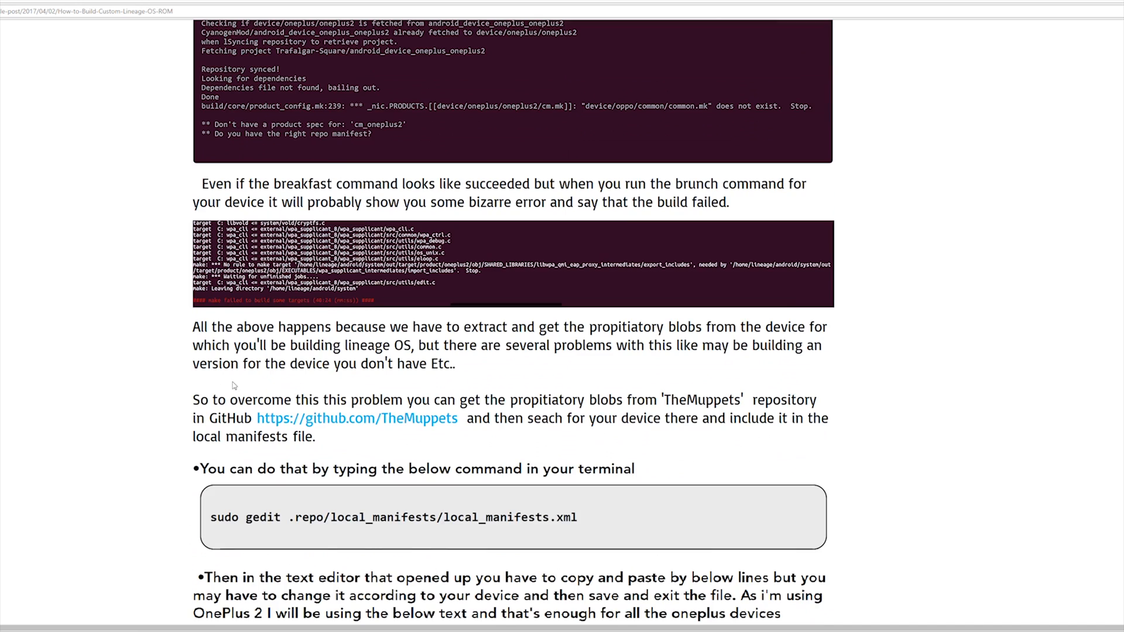
scroll(down, 3)
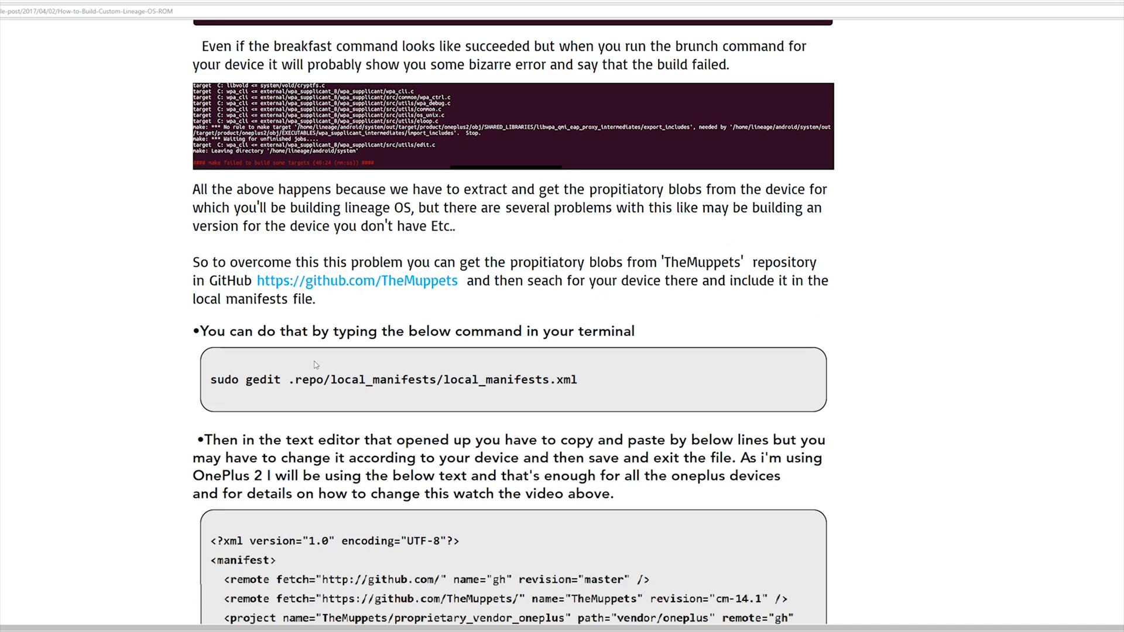
scroll(down, 3)
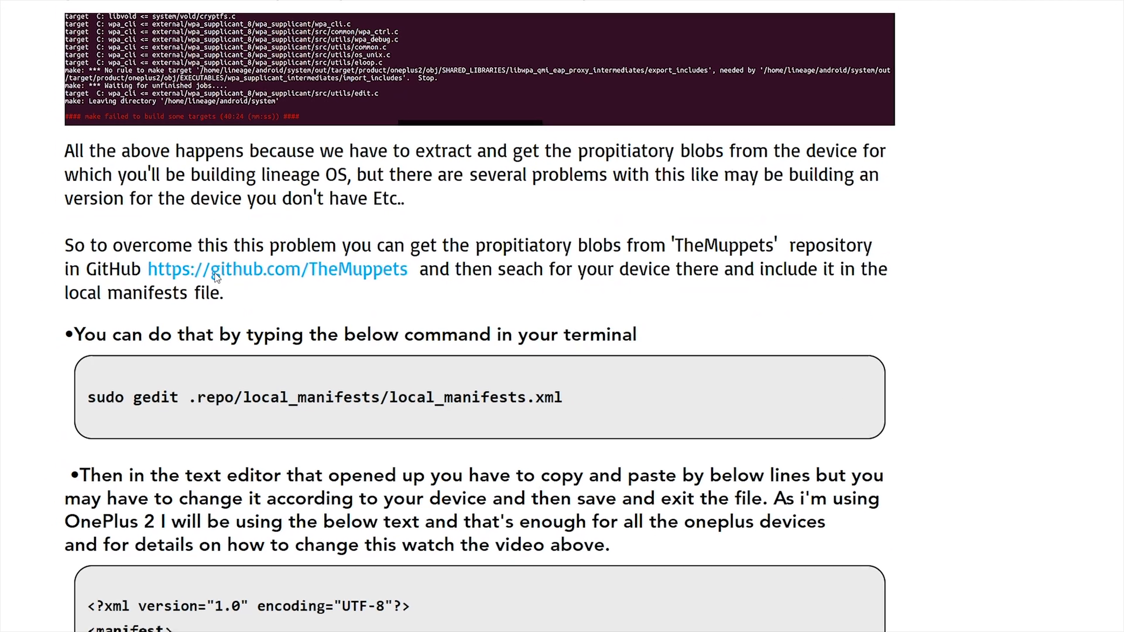
click(278, 269)
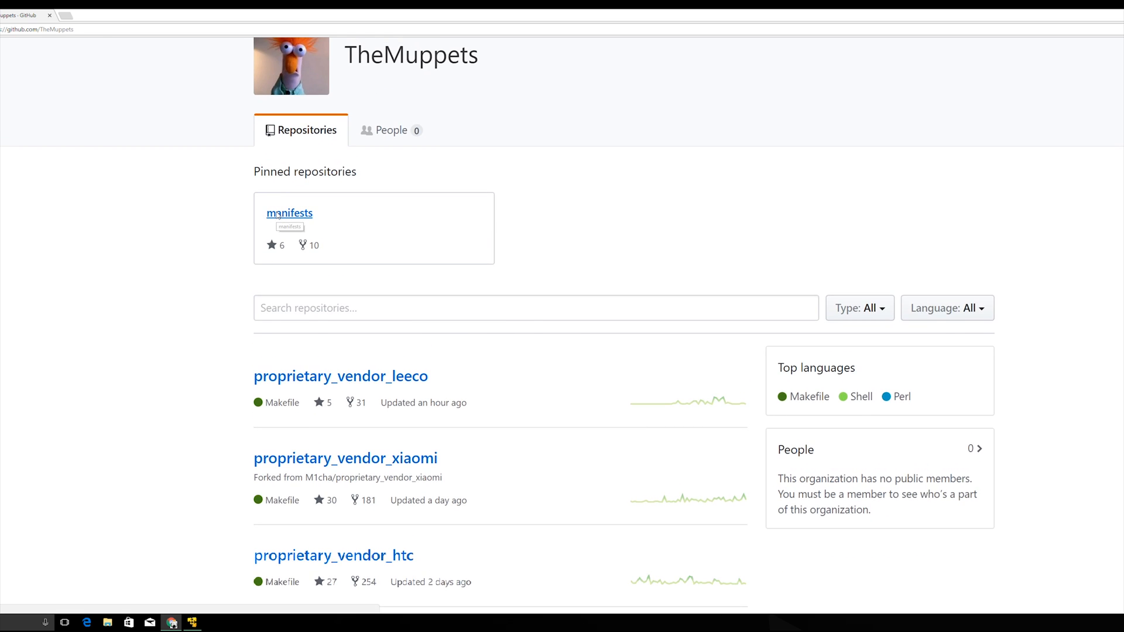
Open the manifests repository's raw muppets.xml and select all its text for copying.
click(289, 212)
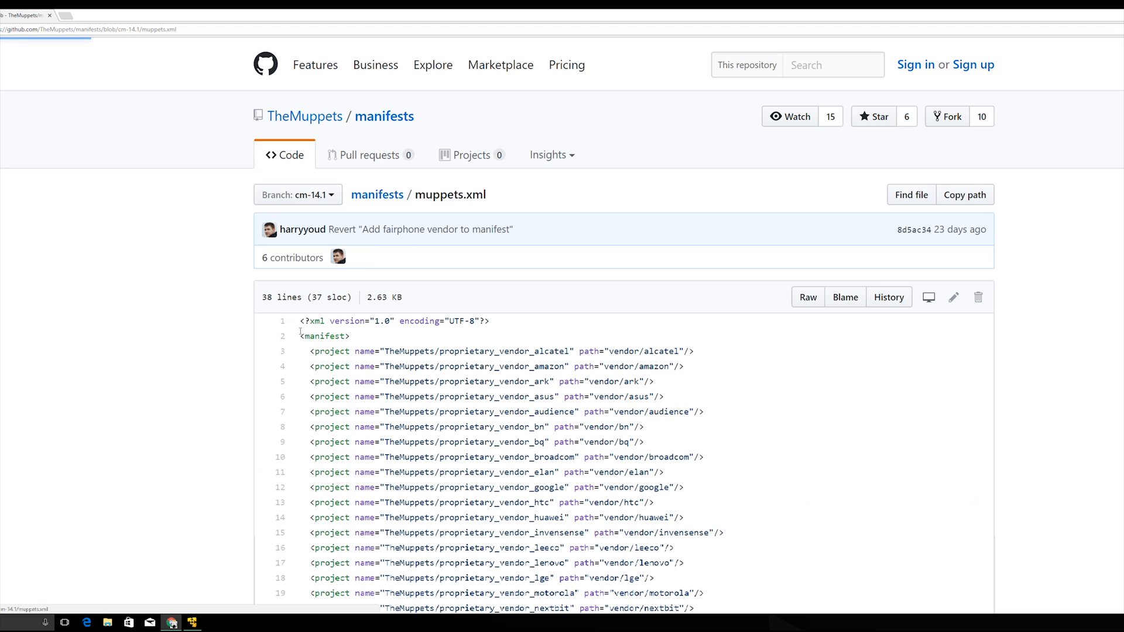
click(808, 297)
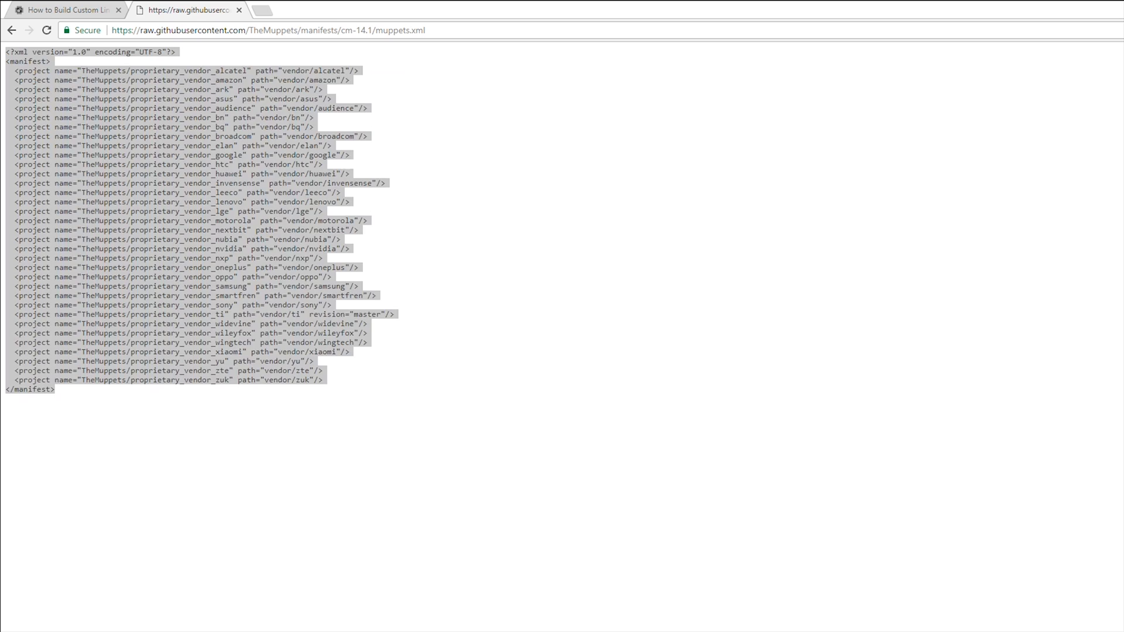
key(ctrl+a)
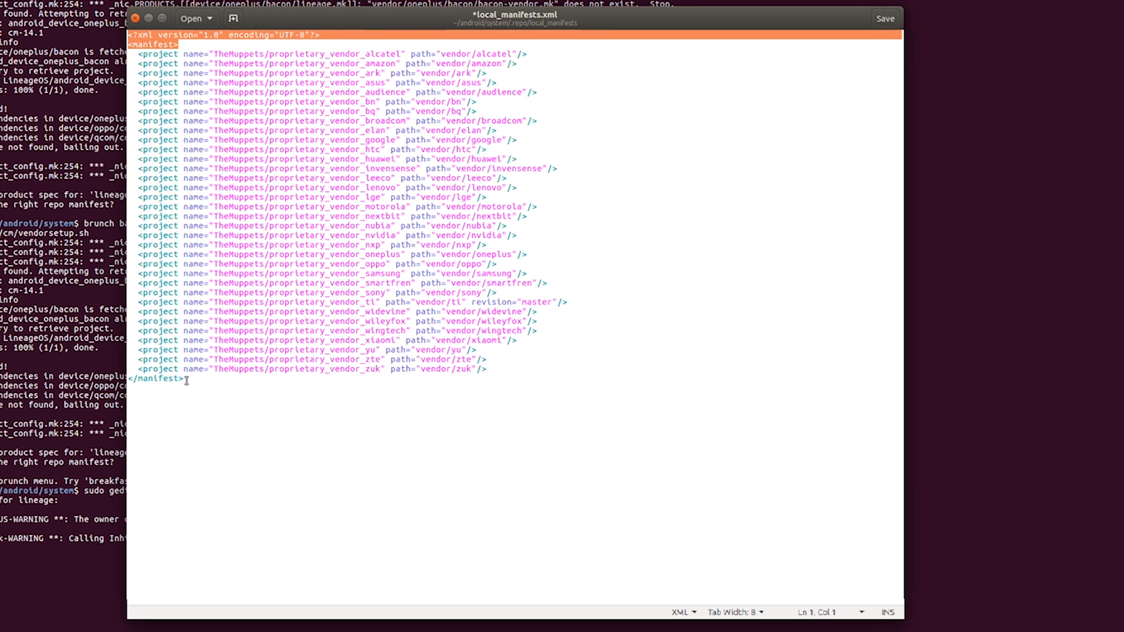
Search for 'oneplus', delete the unneeded vendor project lines, and save local_manifests.xml.
text(oneplus)
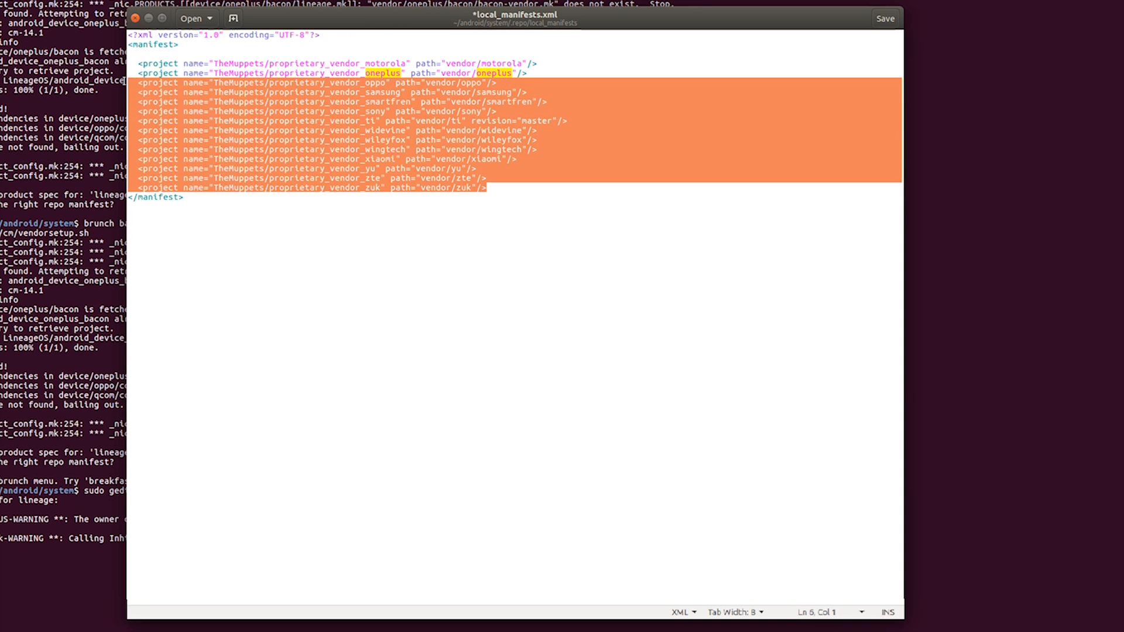
key(Delete)
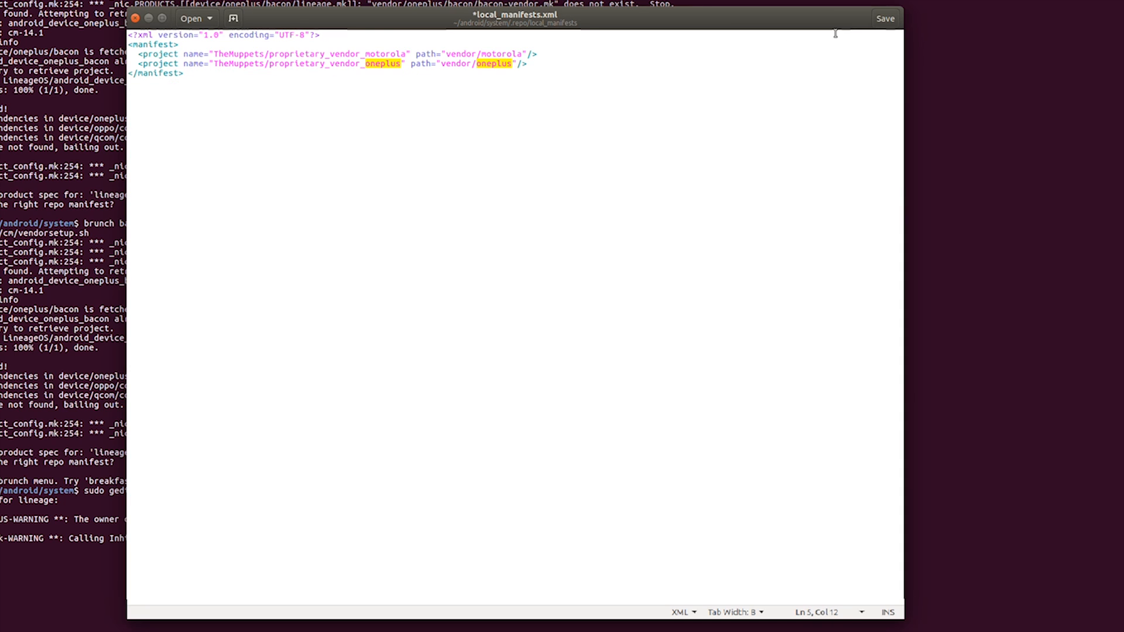
click(884, 18)
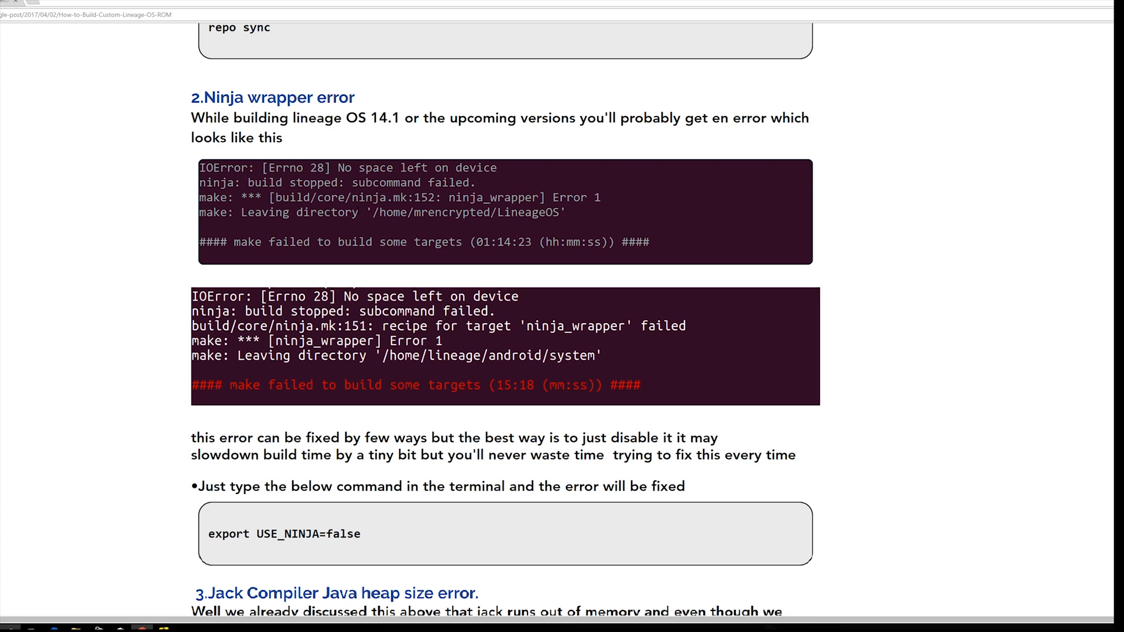
mouse_move(645, 256)
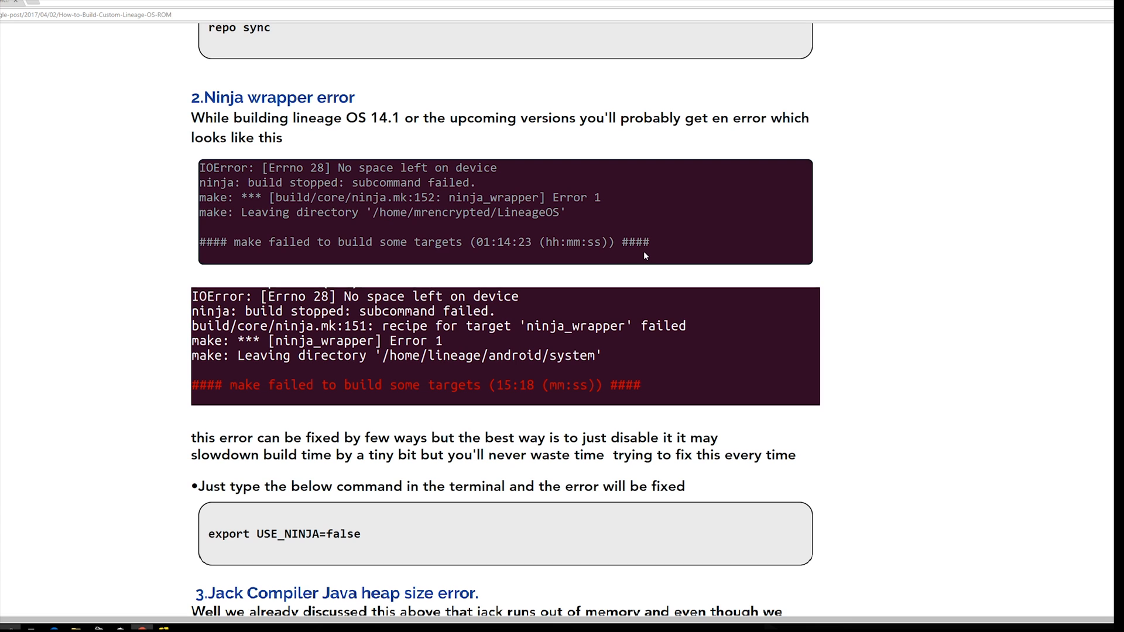
mouse_move(645, 255)
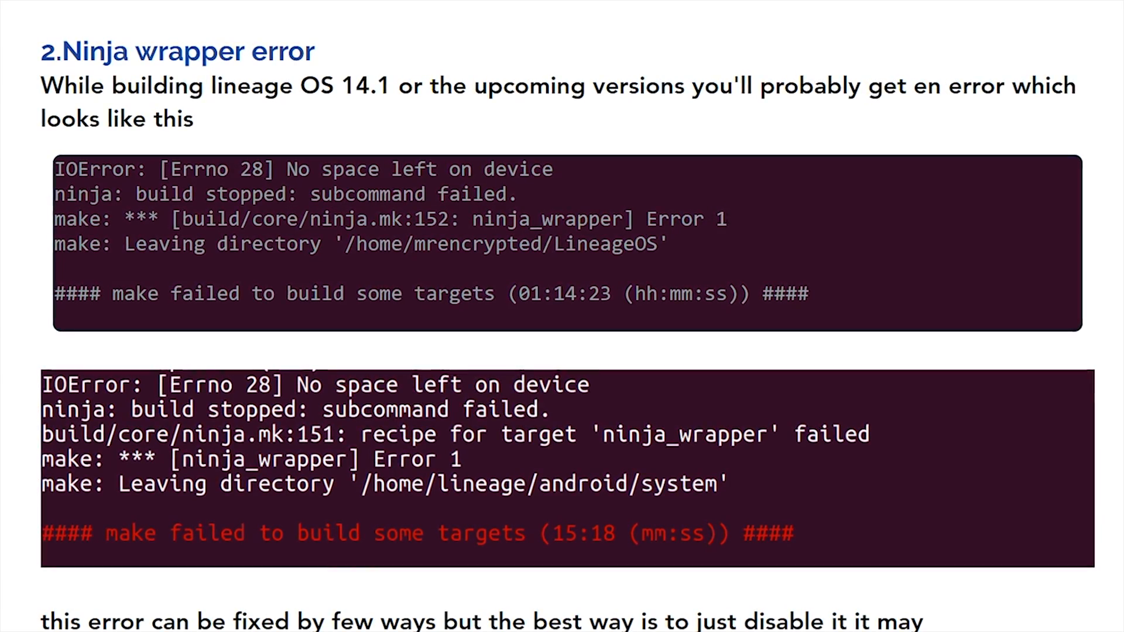
Read the guide's Ninja wrapper fix and enter 'export USE_NINJA=false' in the terminal.
drag(520, 221, 729, 221)
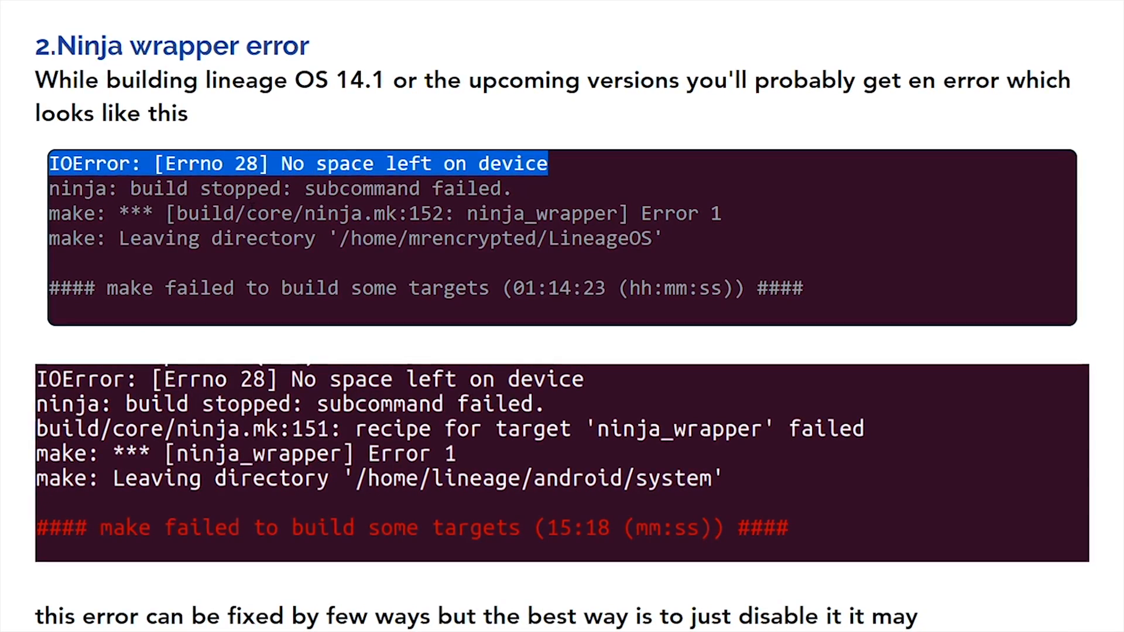
scroll(down, 3)
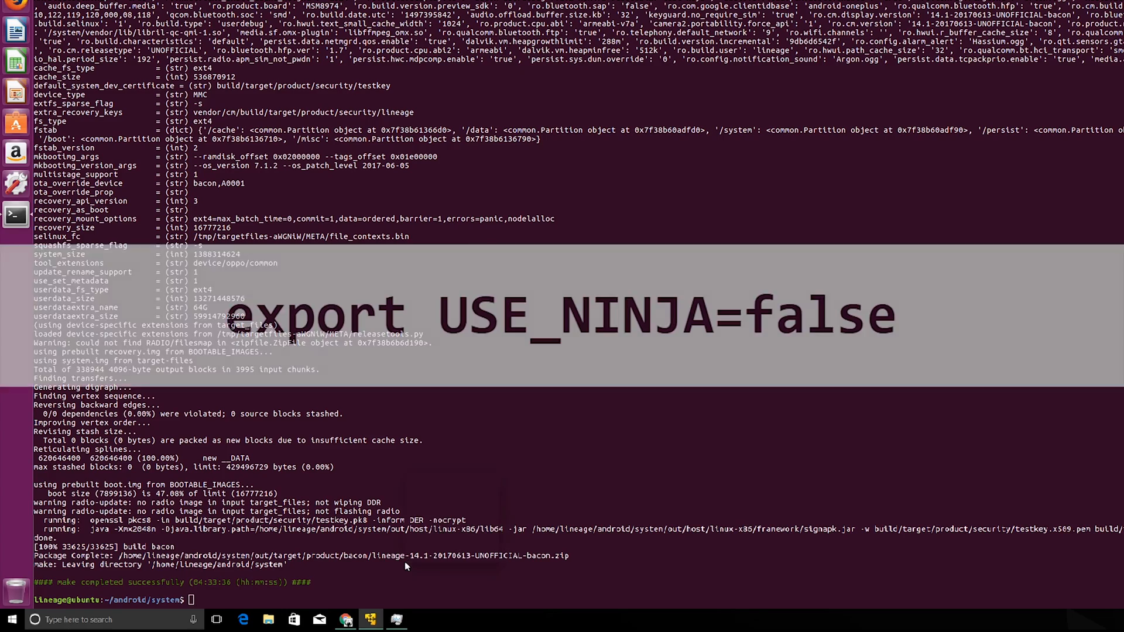
text(export USE_NINJA=false)
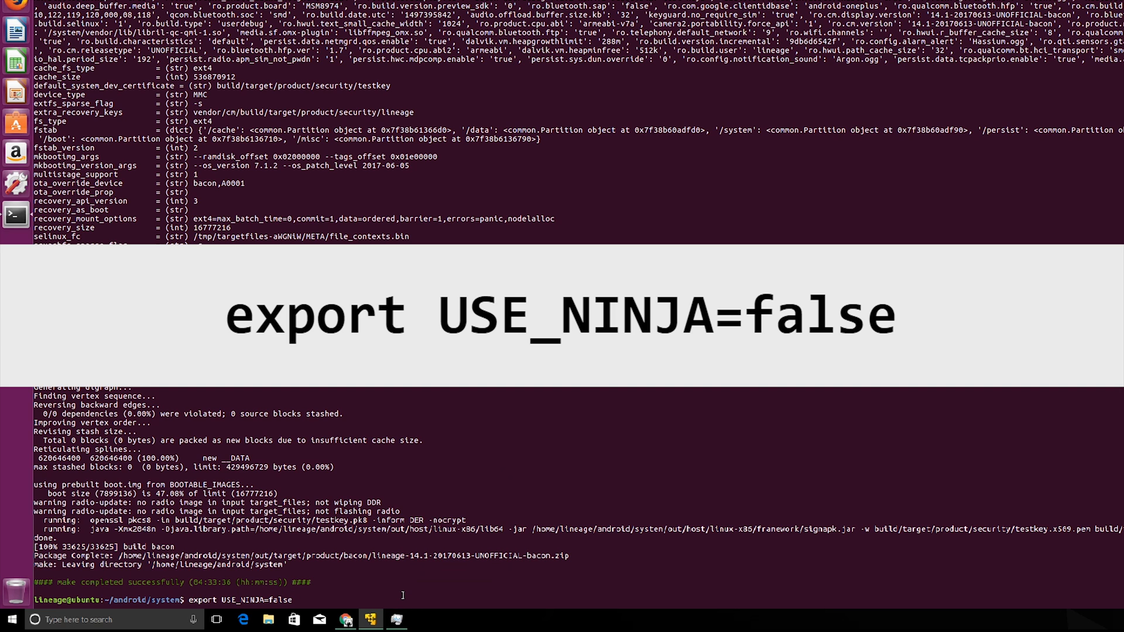
click(243, 619)
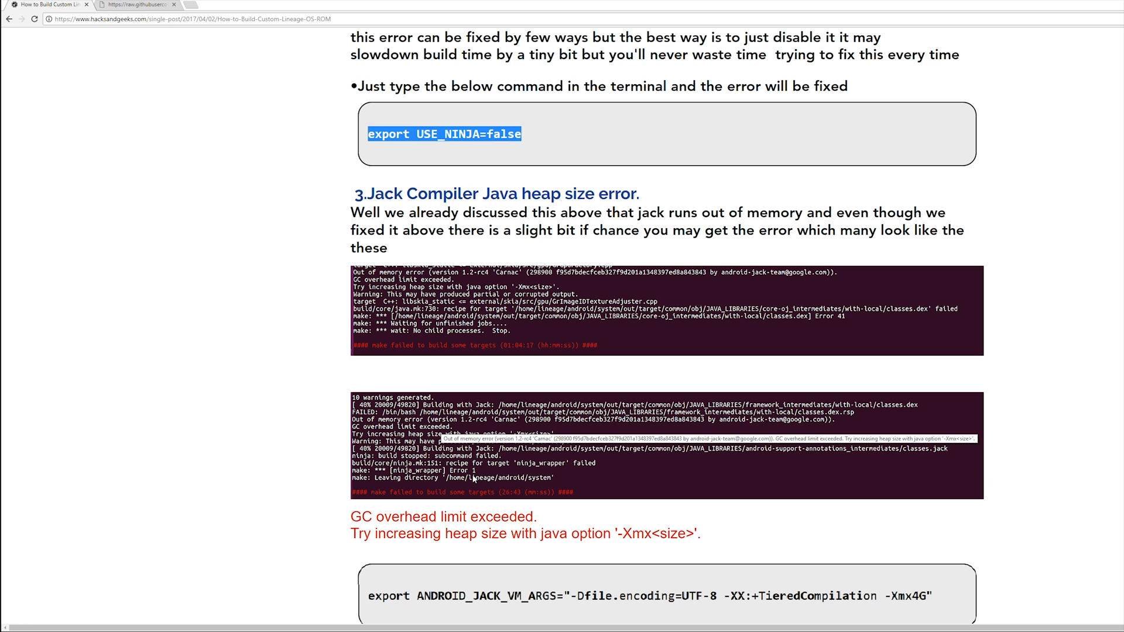
Scroll through the guide's Jack Compiler Java heap size error examples.
scroll(down, 3)
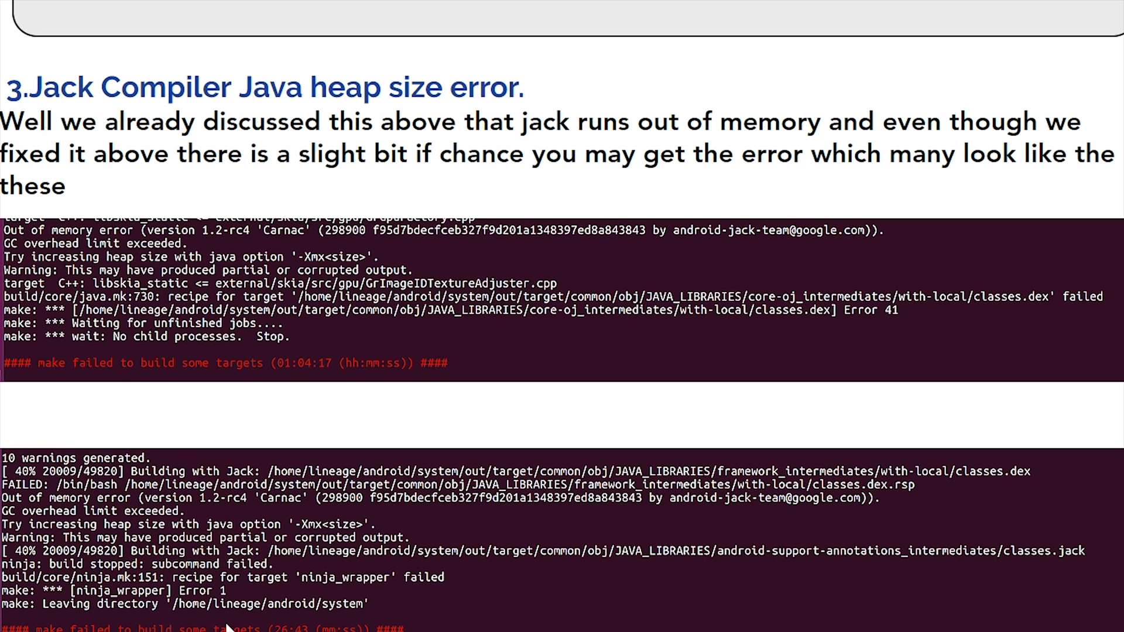
mouse_move(192, 275)
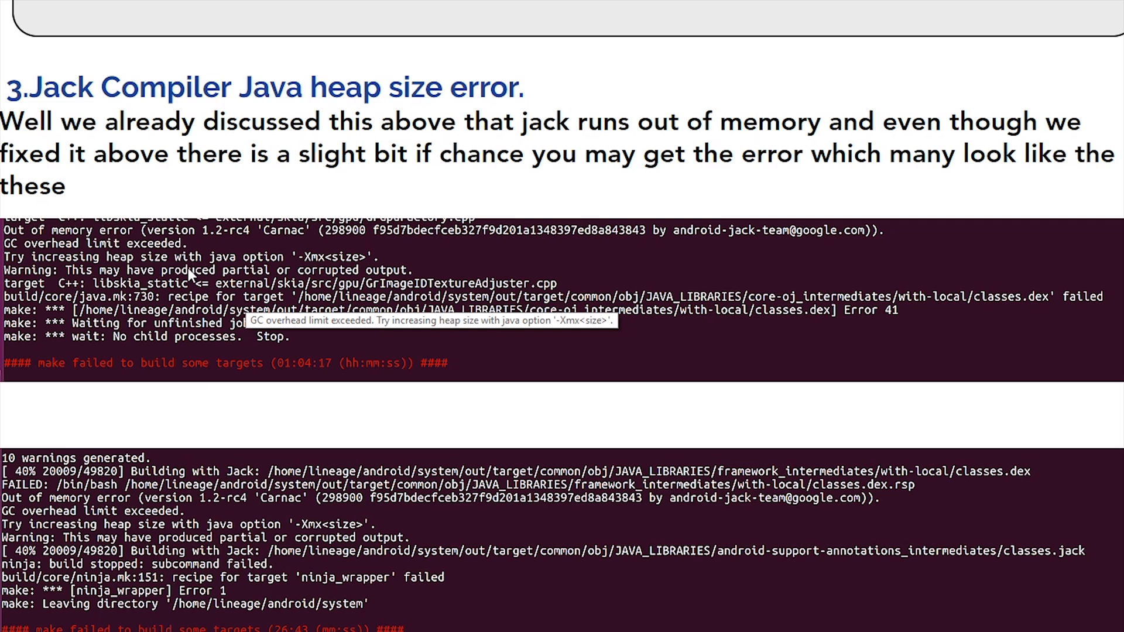
mouse_move(370, 275)
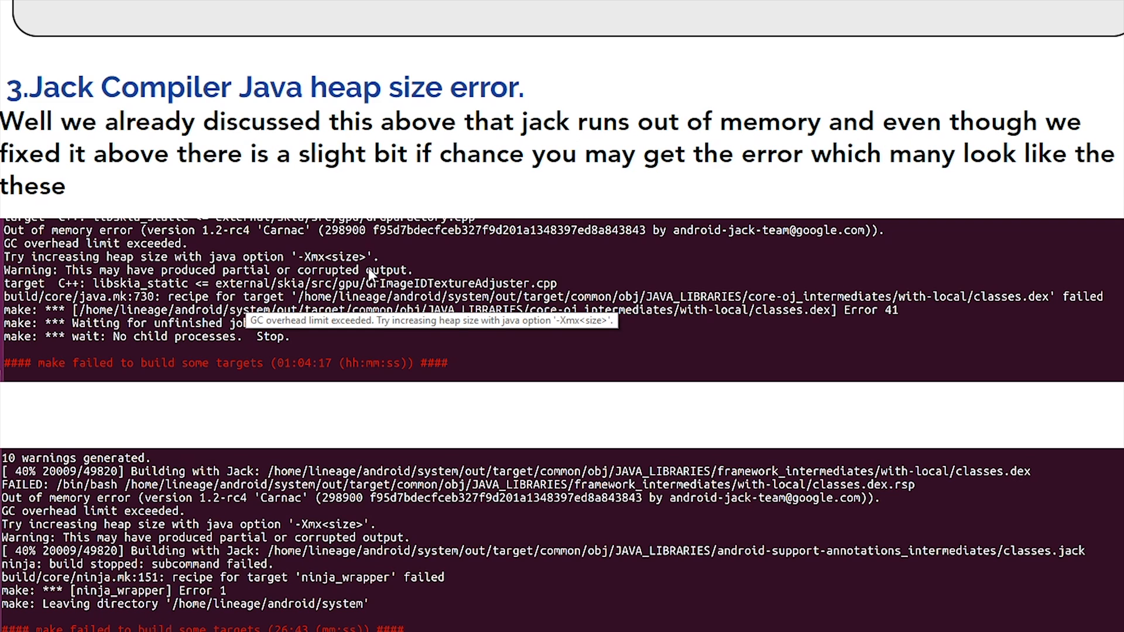
scroll(down, 3)
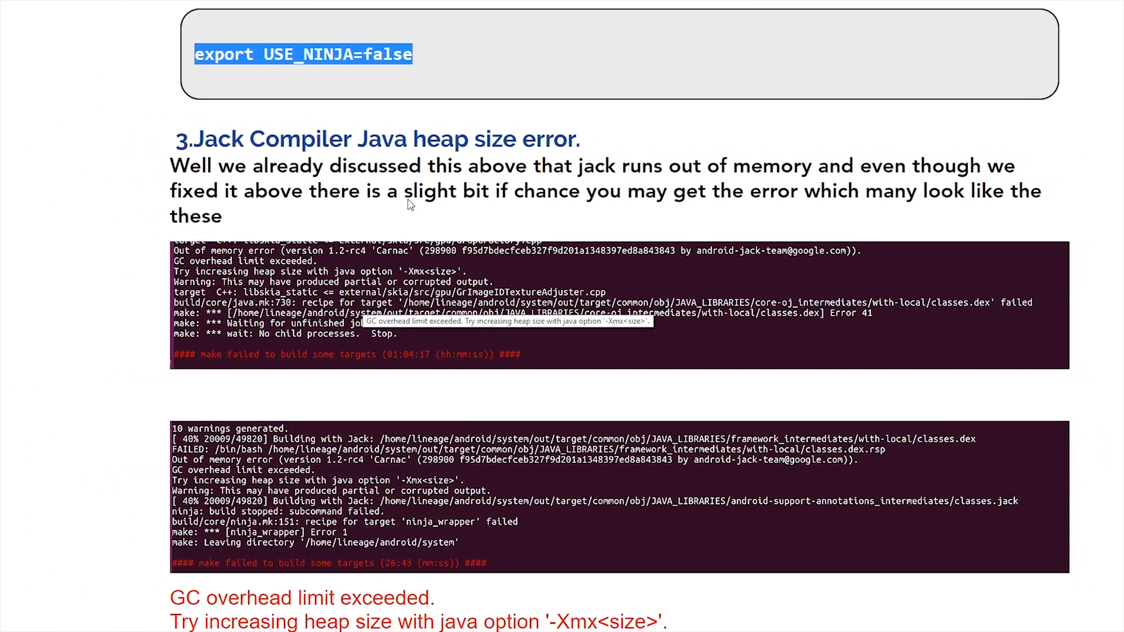
scroll(down, 3)
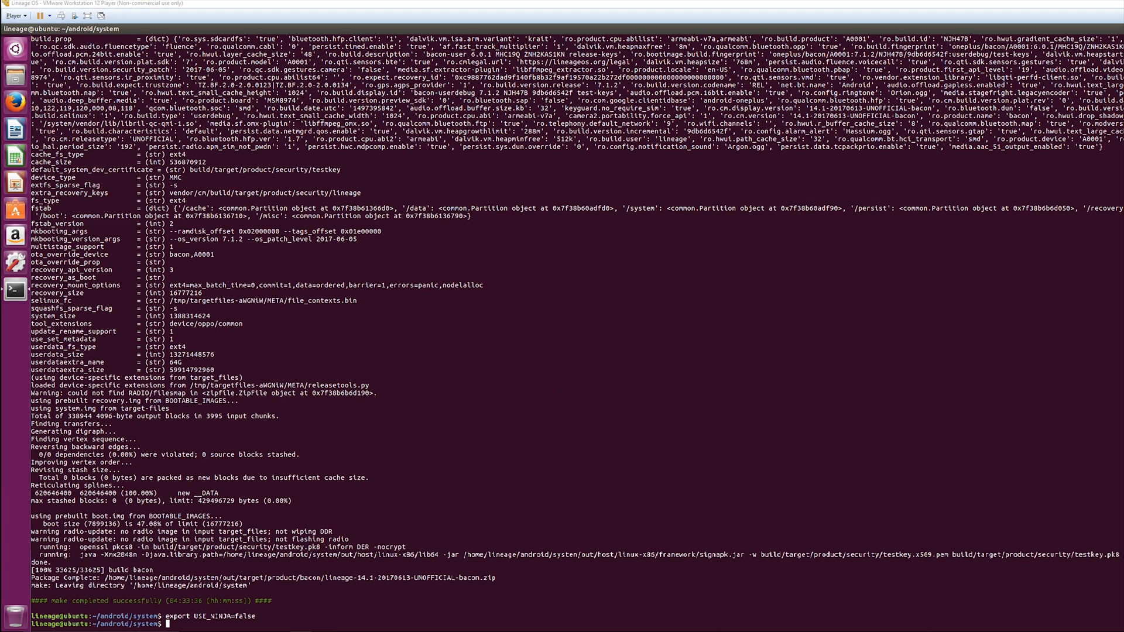
Export ANDROID_JACK_VM_ARGS with a larger heap setting, then enter 'sudo gedit ~/.bashrc'.
text(export ANDROID_JACK_VM_ARGS="-Dfile.encoding=UTF-8 -XX:+TieredCompilation -Xmx4G")
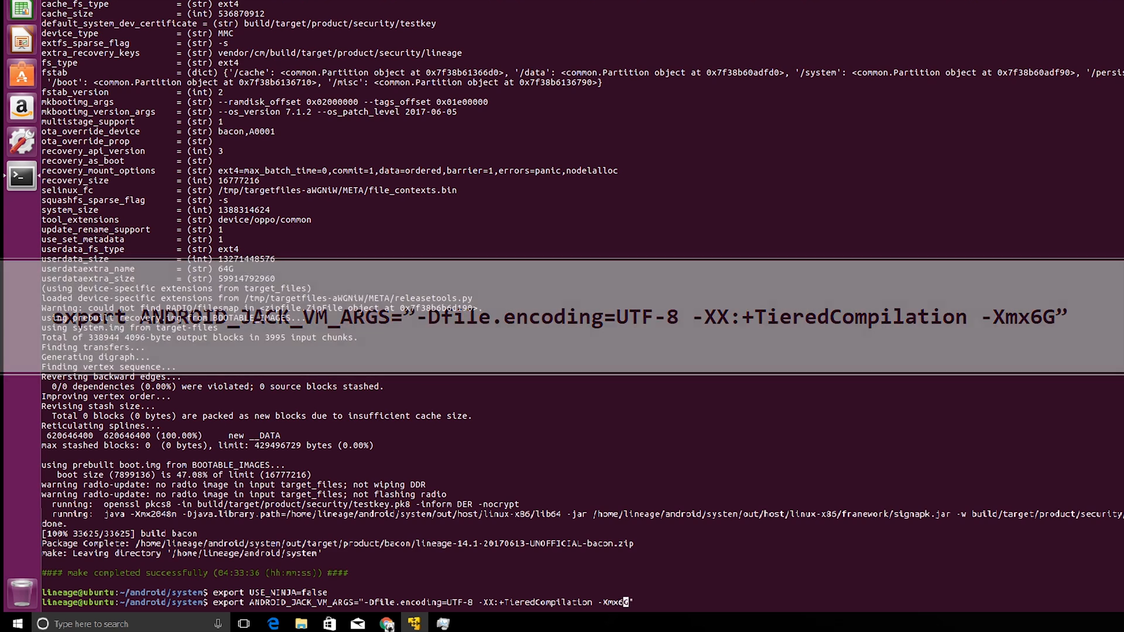
text(sudo gedit ~/.bashrc)
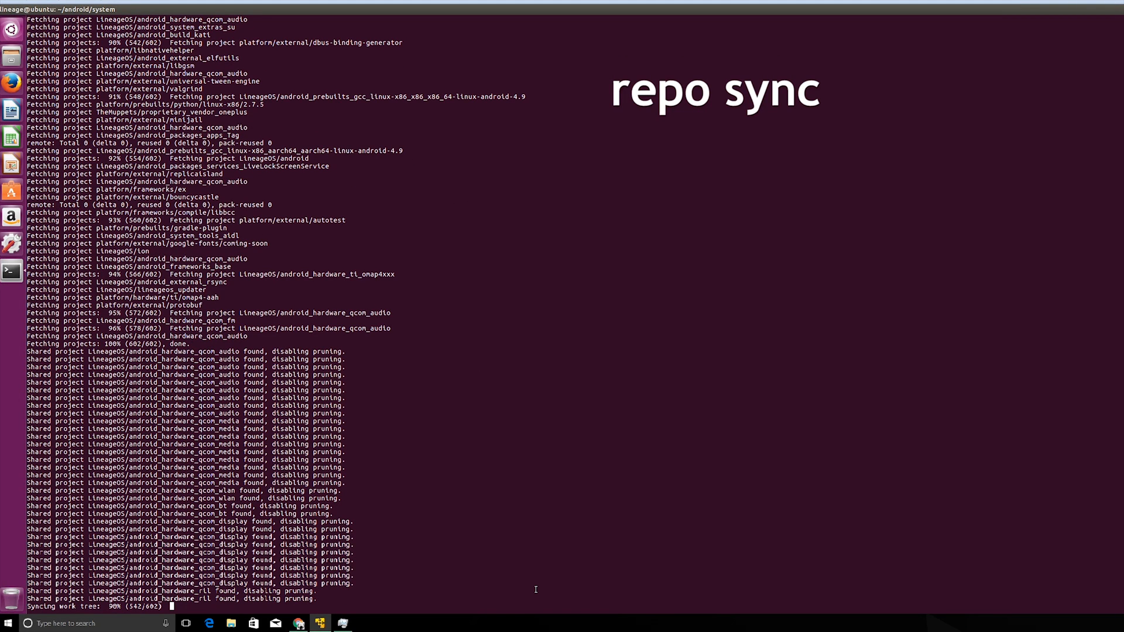
Run 'source build/envsetup.sh' and 'breakfast bacon', then follow the scrolling build output.
text(source build/envsetup.sh)
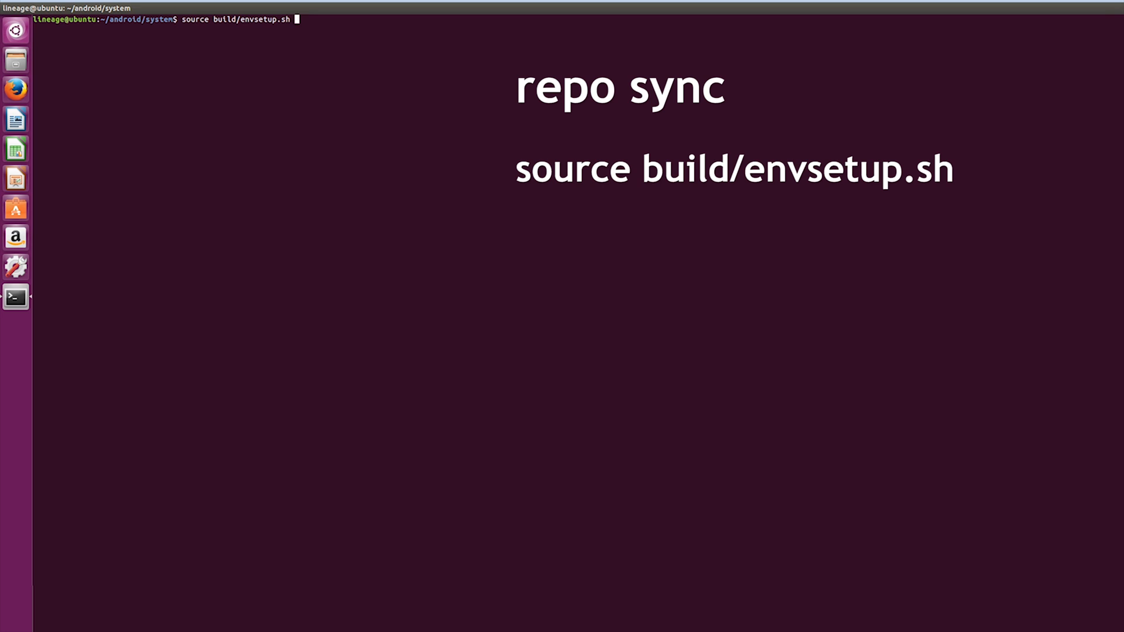
key(Return)
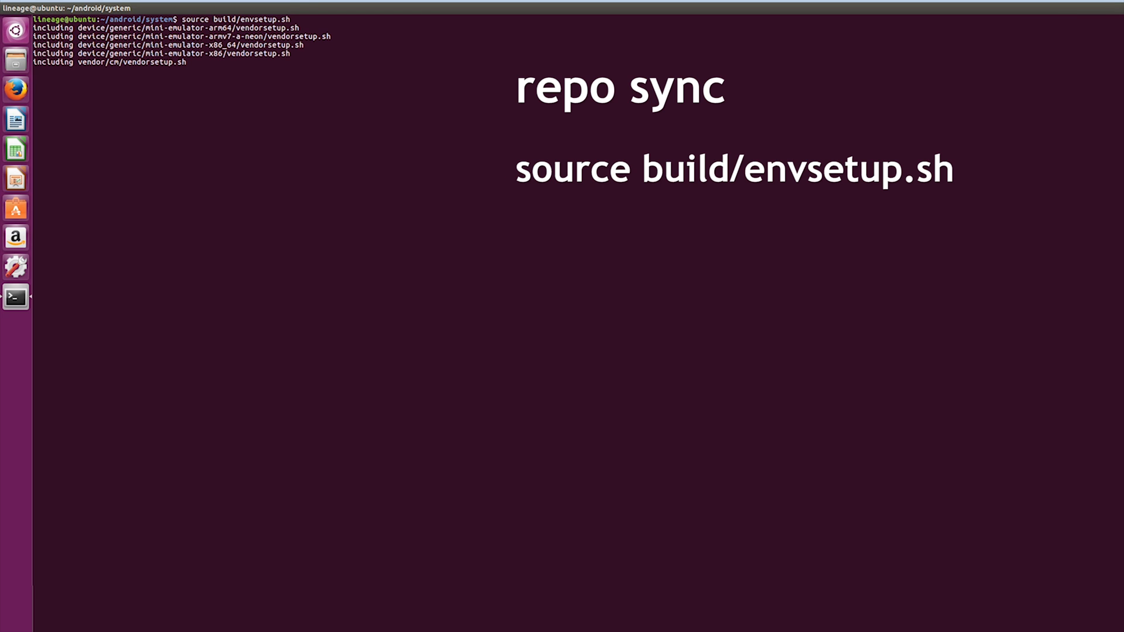
text(breakfast bacon)
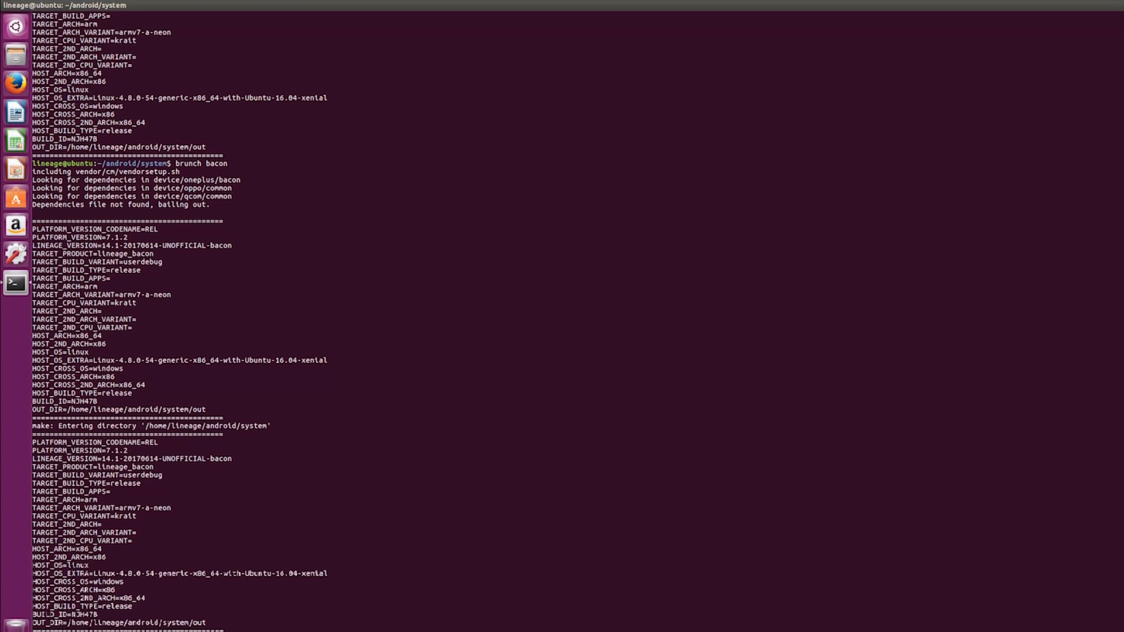
scroll(down, 3)
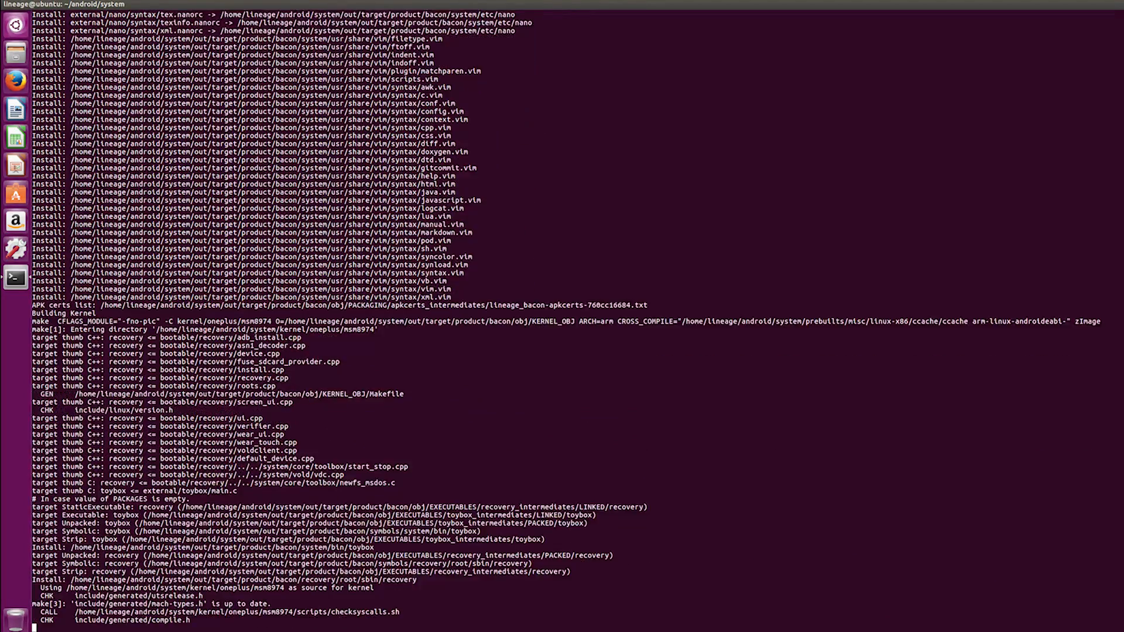
scroll(down, 3)
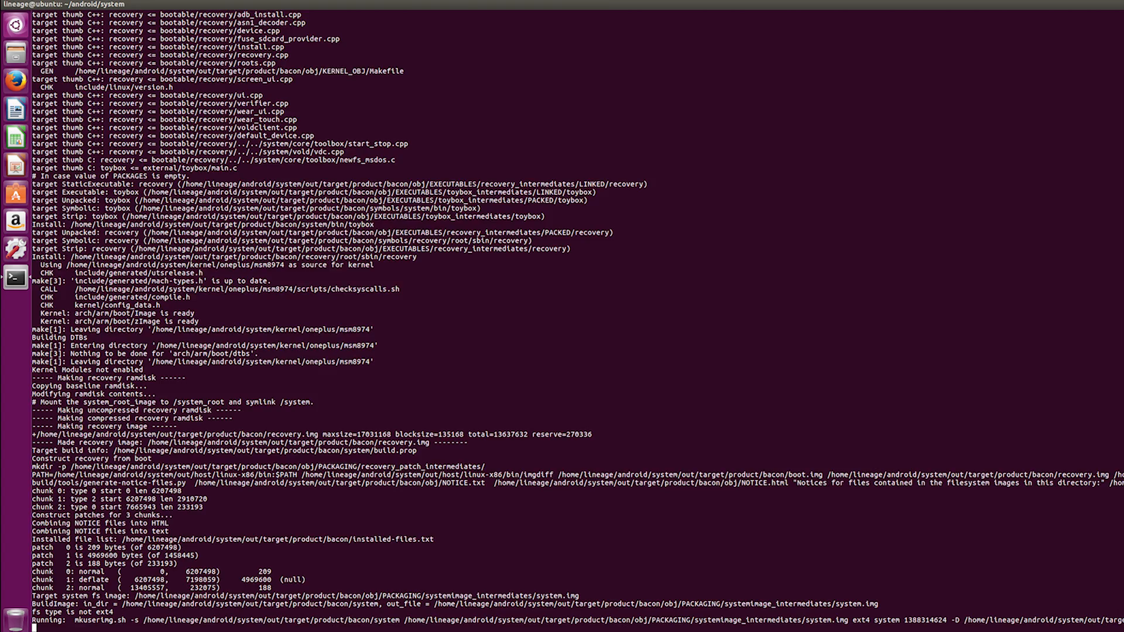